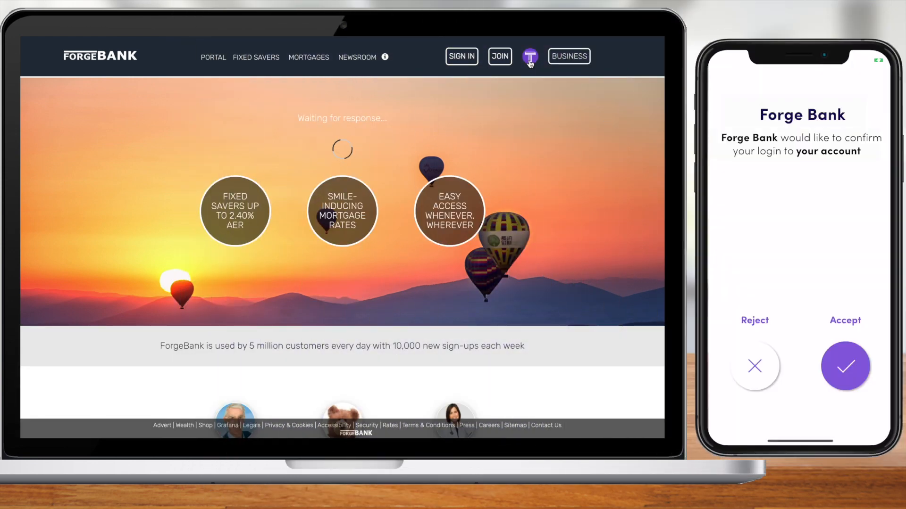
Step: Accept the Forge Bank login request on the phone
click(845, 366)
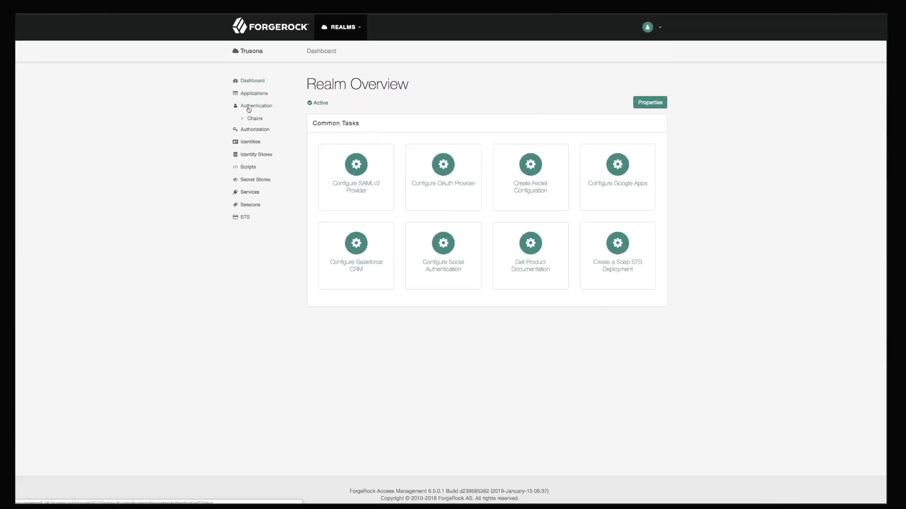
Step: Open TrusonaTree from the Trusona realm's authentication trees list
click(253, 155)
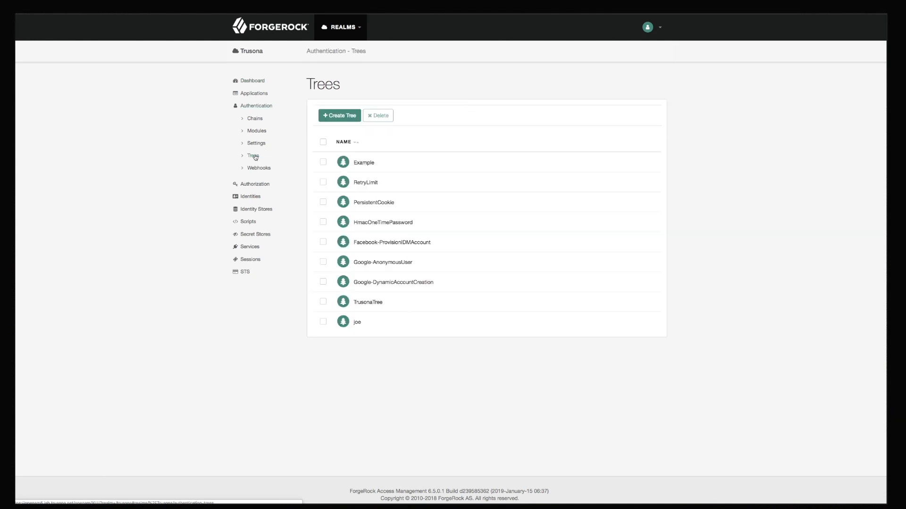
click(368, 302)
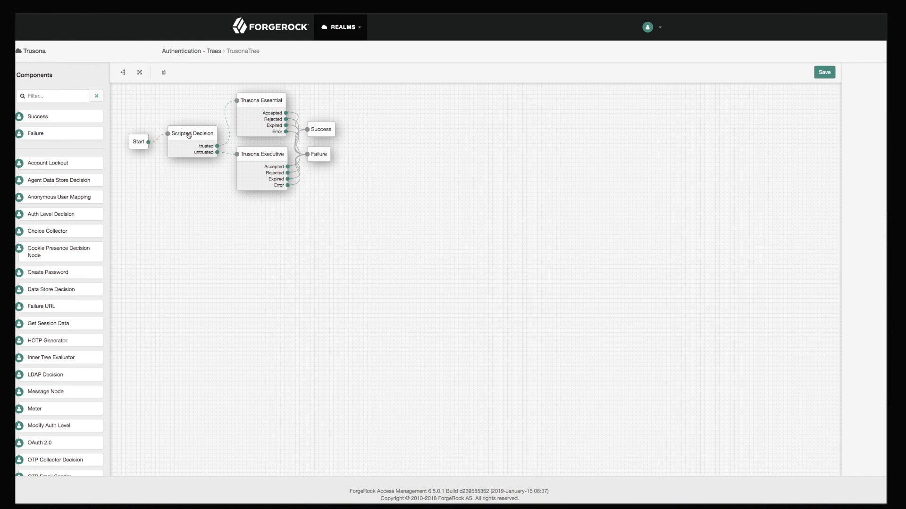
click(192, 134)
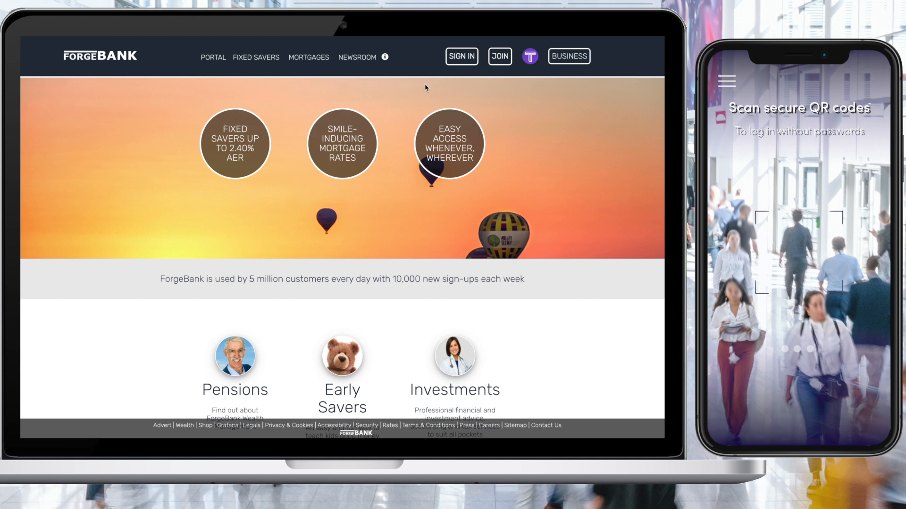
Step: Start a Trusona sign-in on ForgeBank and accept it on the phone, reaching the Scan your ID prompt
click(530, 57)
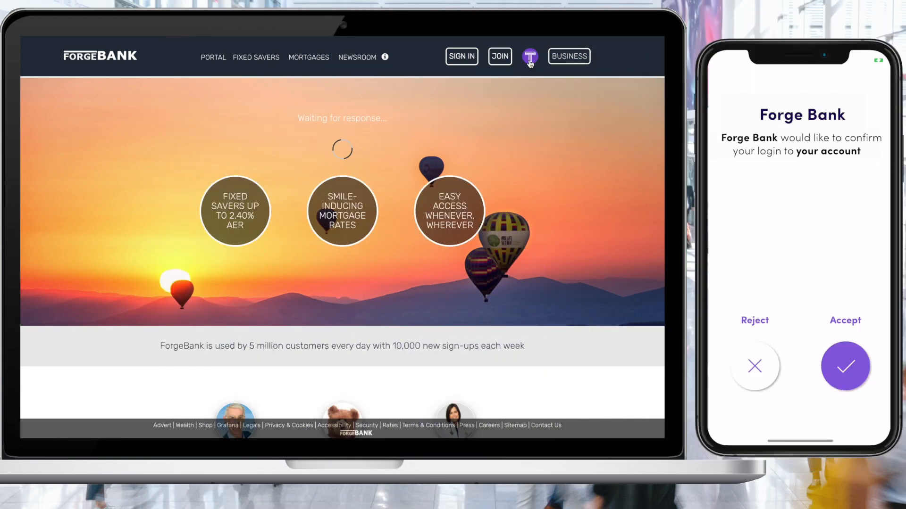
click(845, 366)
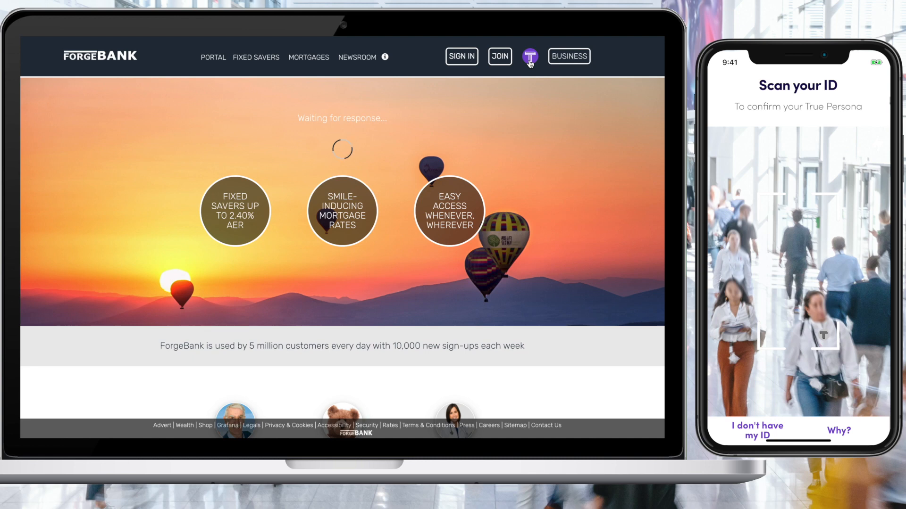